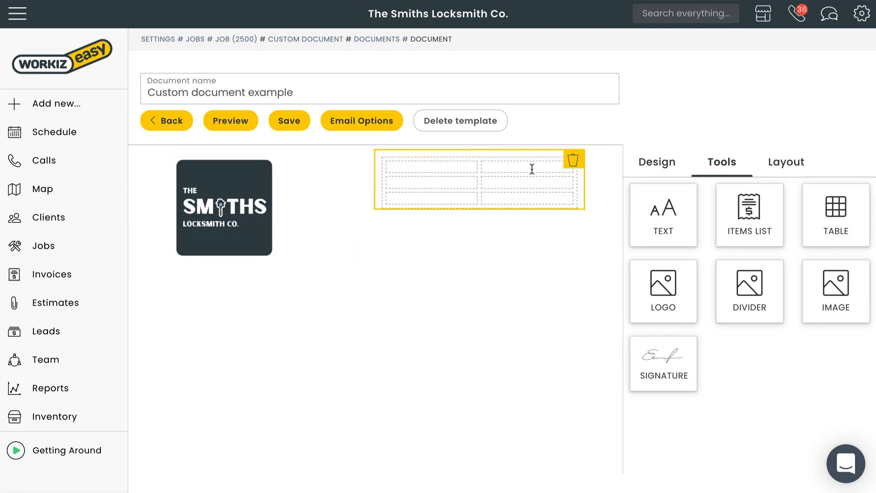
# Step: Label the header table Job ID, Date and PO# and insert the job ID and date placeholders
pyautogui.click(531, 170)
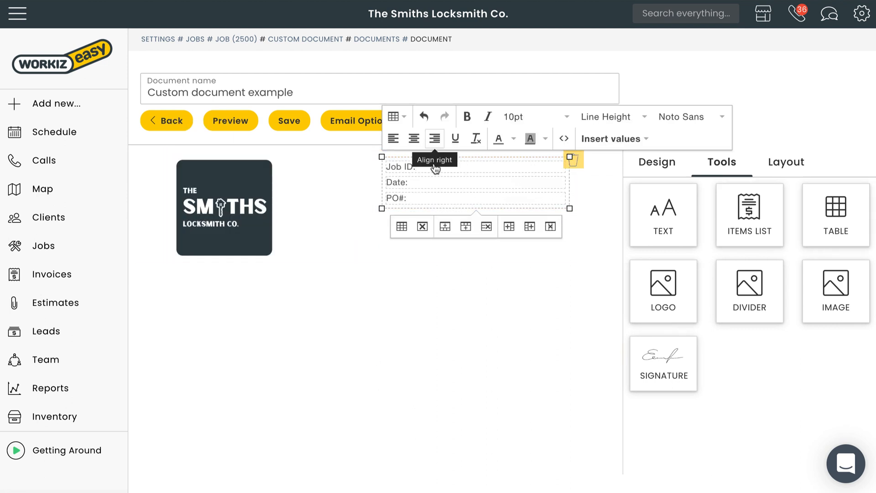
pyautogui.click(610, 139)
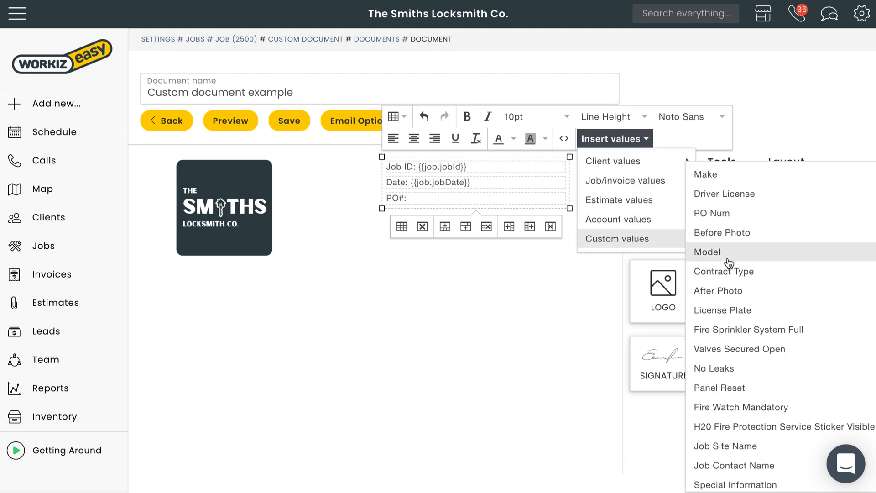
pyautogui.click(711, 214)
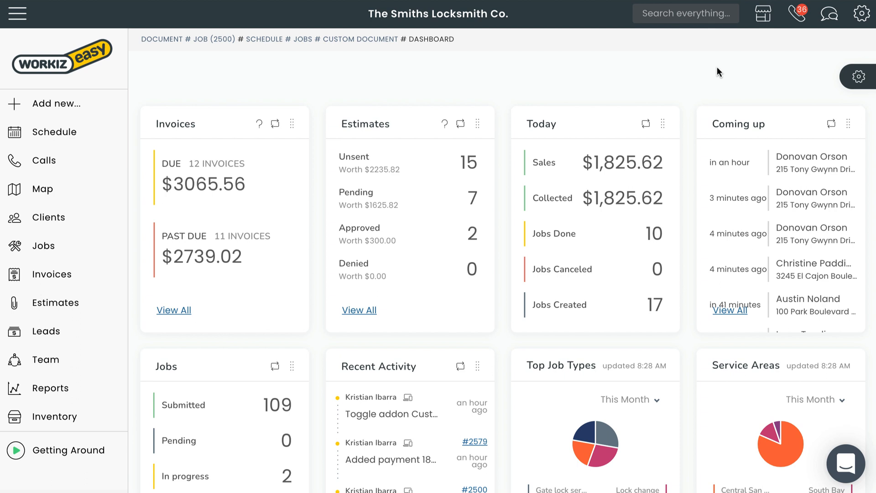
pyautogui.moveTo(759, 14)
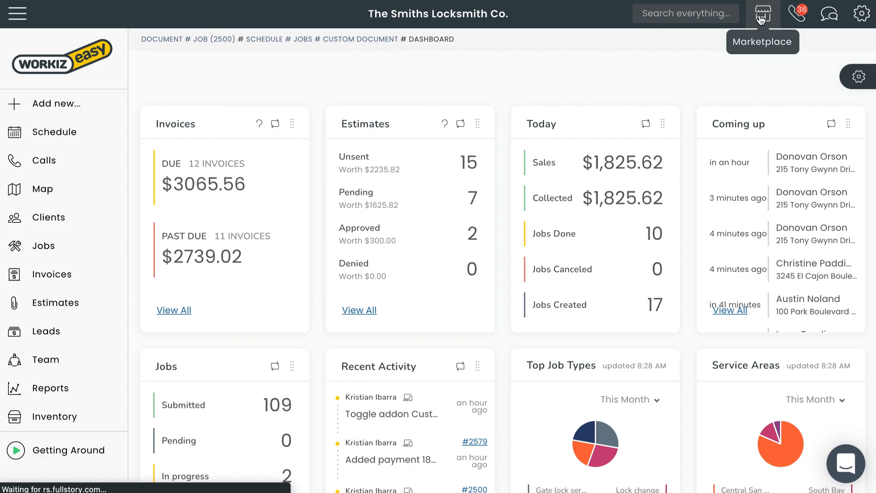
# Step: Switch on the Custom Documents feature from the Marketplace
pyautogui.click(762, 13)
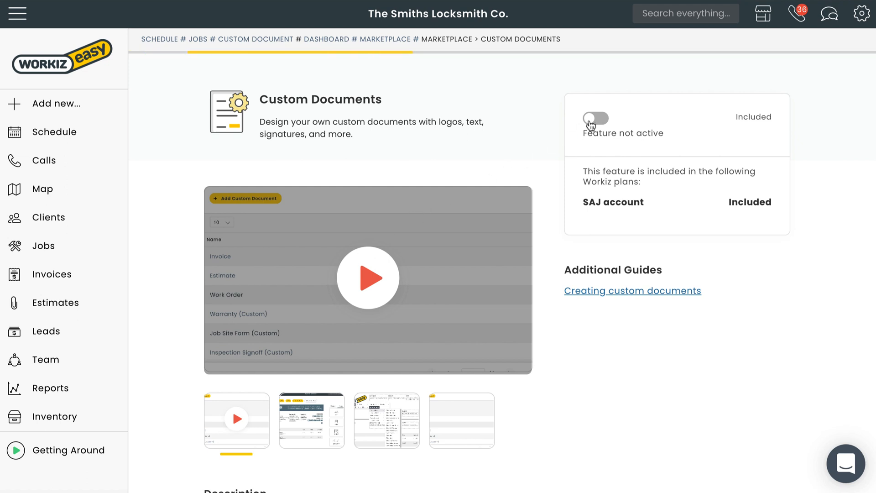
pyautogui.click(595, 117)
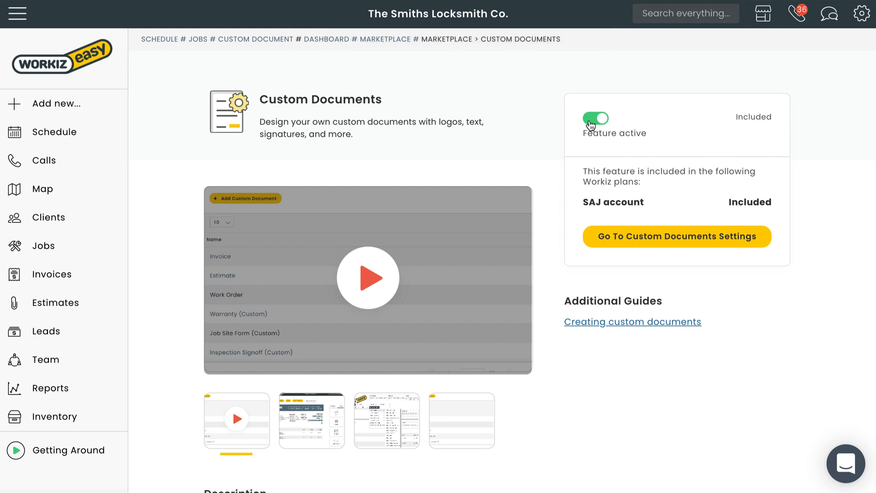
pyautogui.moveTo(671, 248)
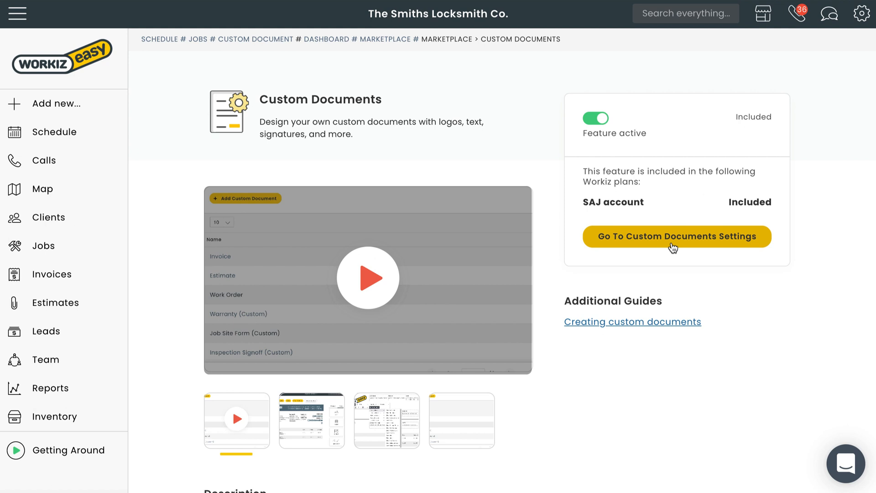
pyautogui.moveTo(859, 29)
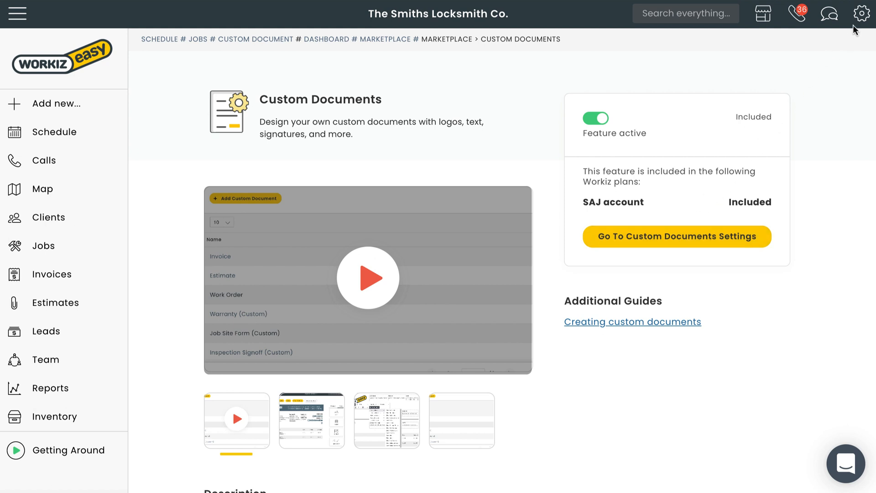
# Step: Reach the Document templates page through the account Settings > Documents
pyautogui.click(859, 15)
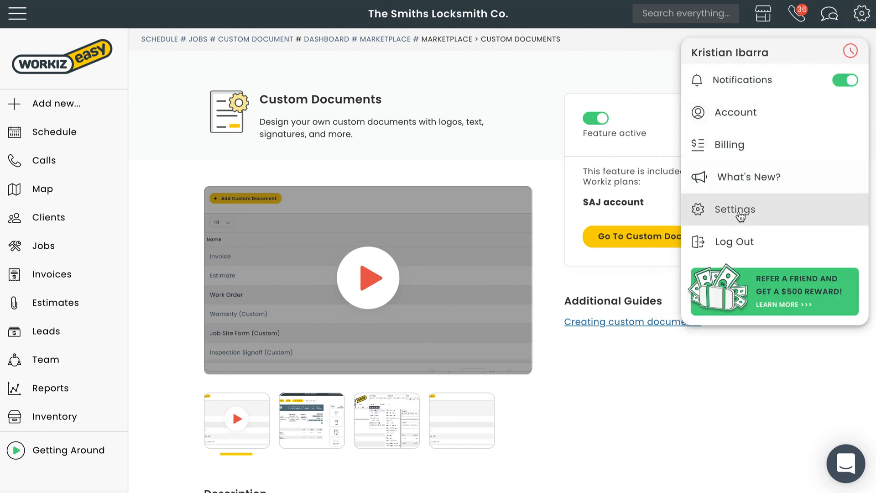
pyautogui.click(734, 210)
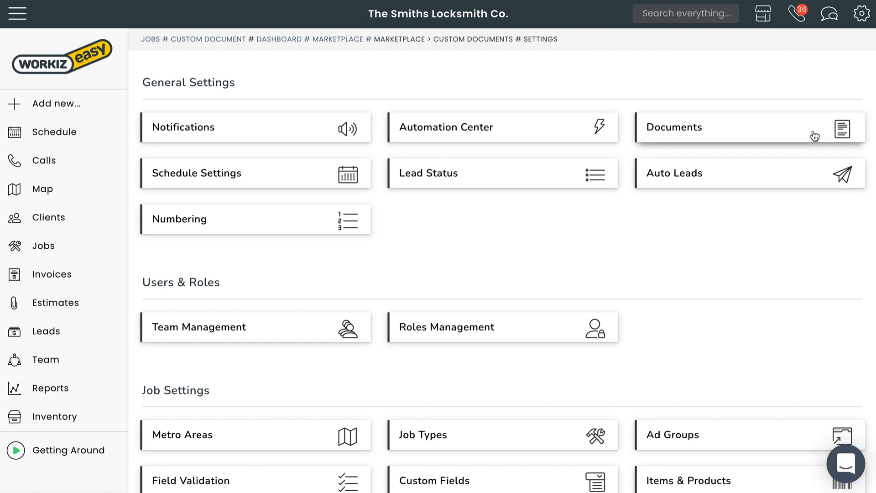
pyautogui.click(743, 127)
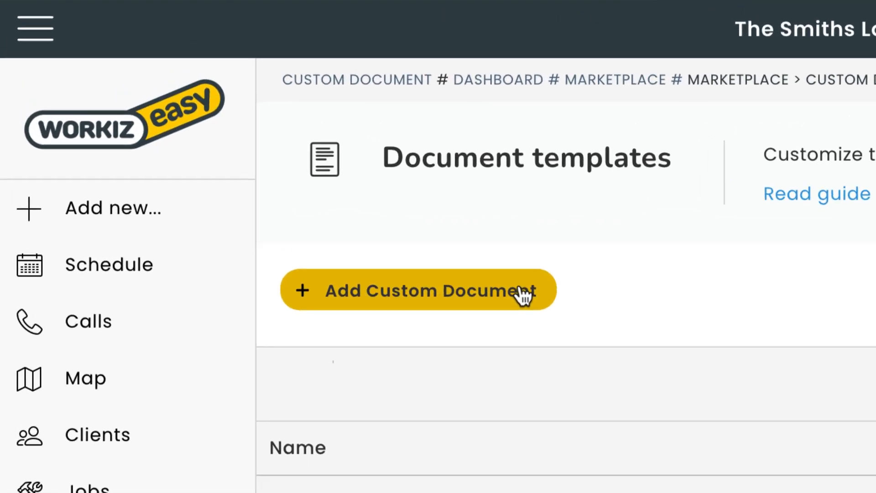
# Step: Add a custom document named 'Custom document example' and save its email options
pyautogui.click(418, 291)
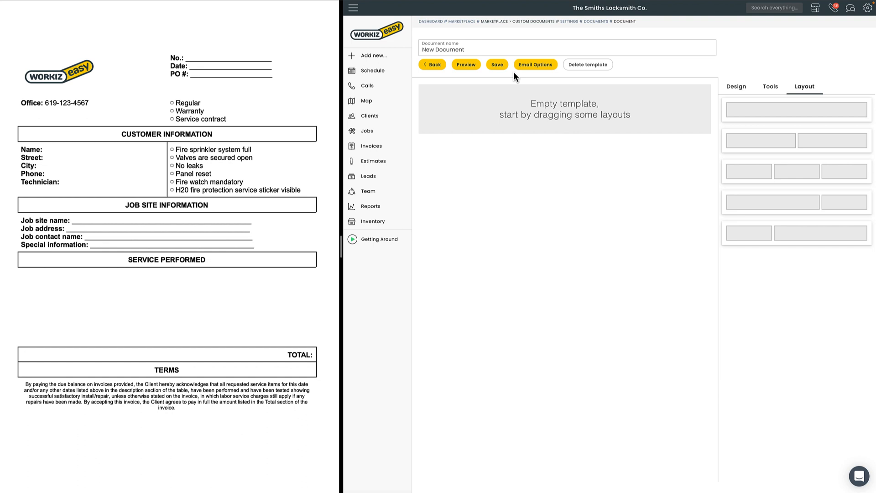
pyautogui.write('Custom doc')
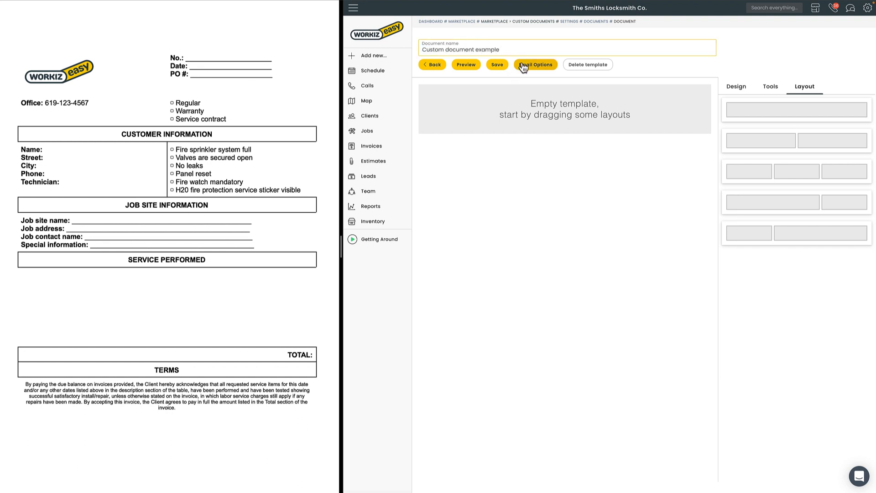
pyautogui.click(535, 64)
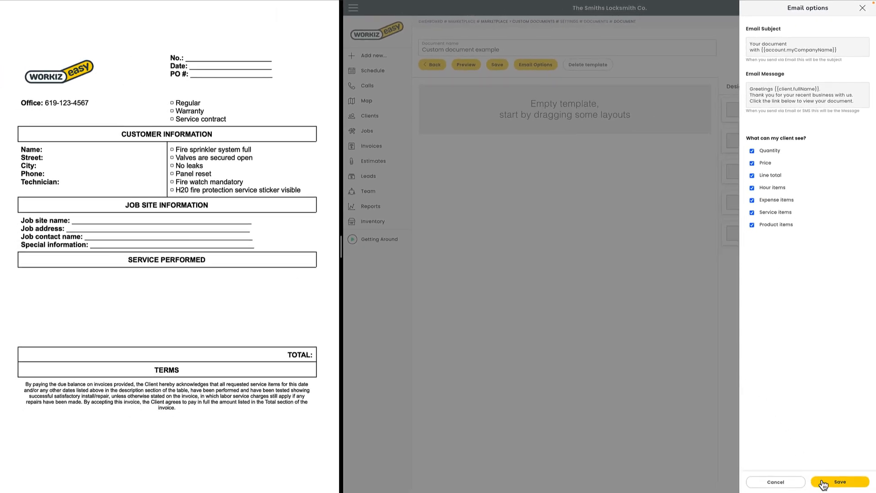
pyautogui.click(841, 482)
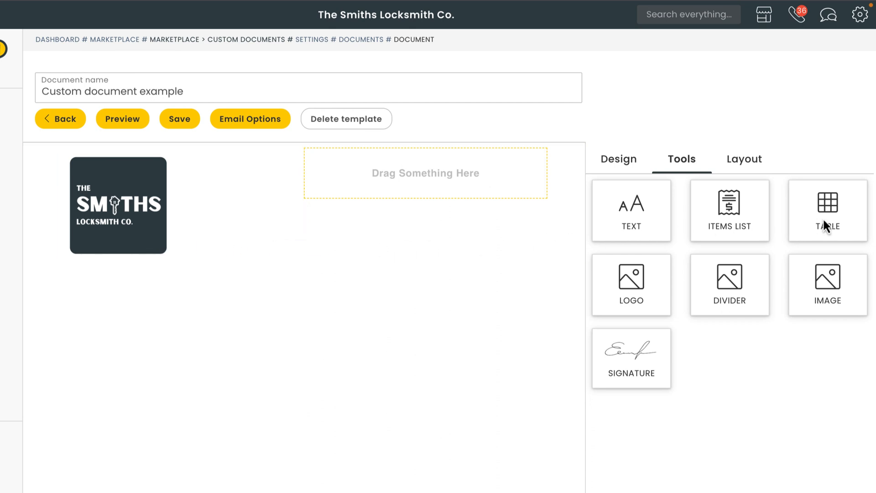
# Step: Place a table beside the logo and label its first row 'Job #:' with the Job ID value
pyautogui.moveTo(826, 209); pyautogui.dragTo(497, 182)
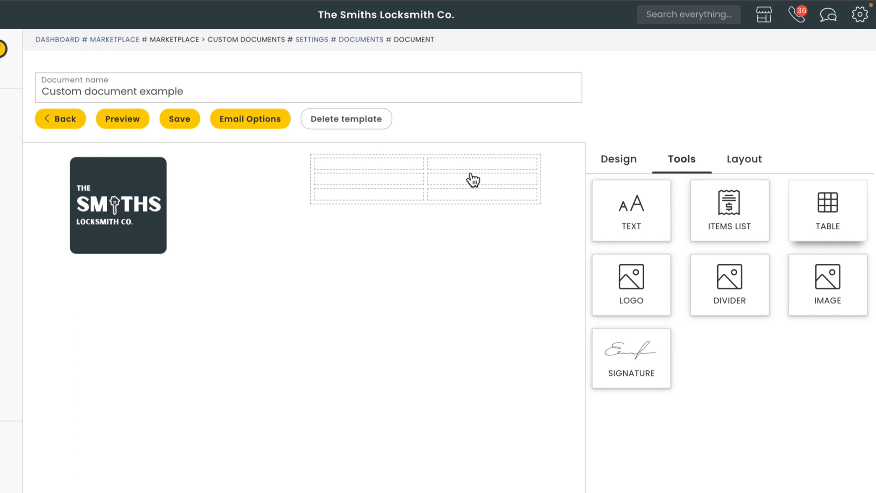
pyautogui.click(474, 179)
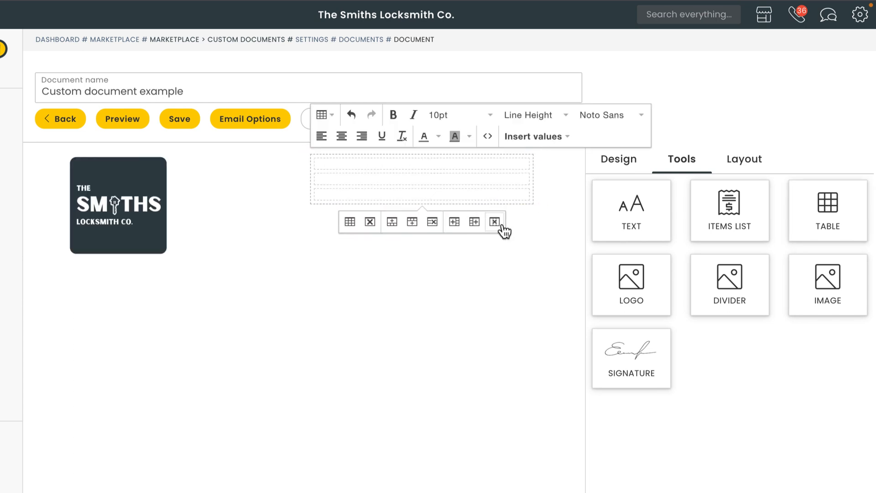
pyautogui.write('Job')
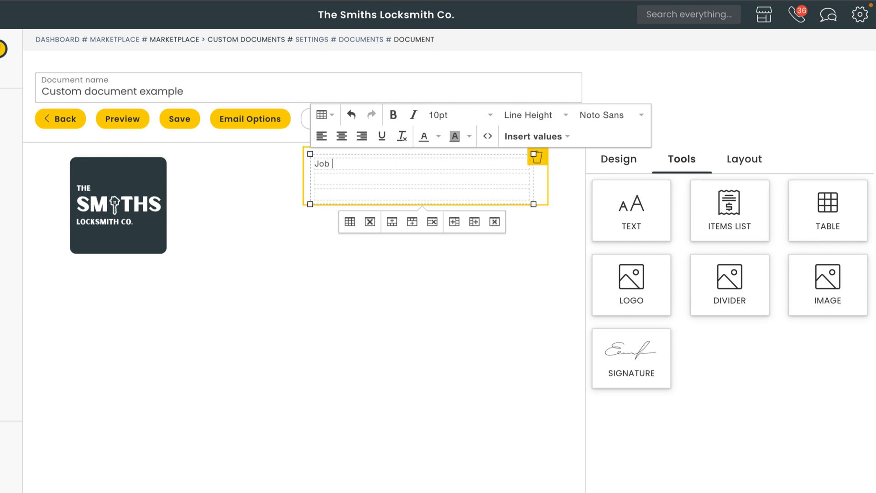
pyautogui.write('#:')
pyautogui.click(423, 193)
pyautogui.write('PO#:')
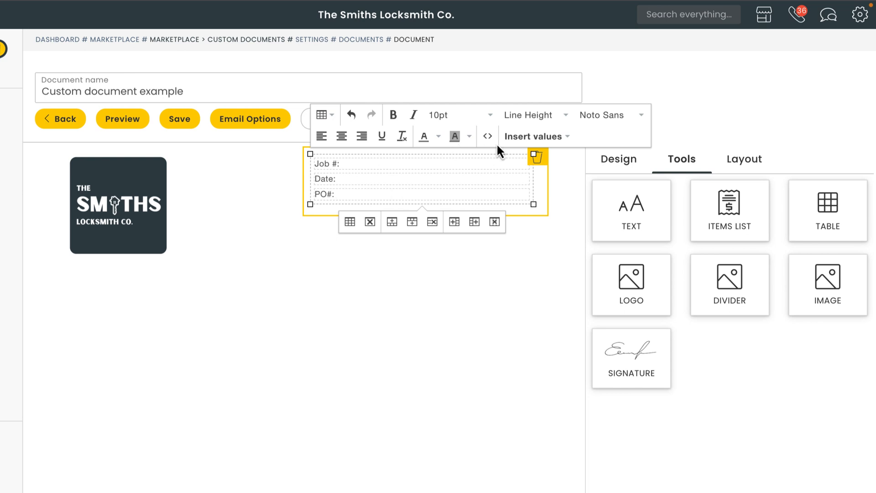
pyautogui.click(536, 136)
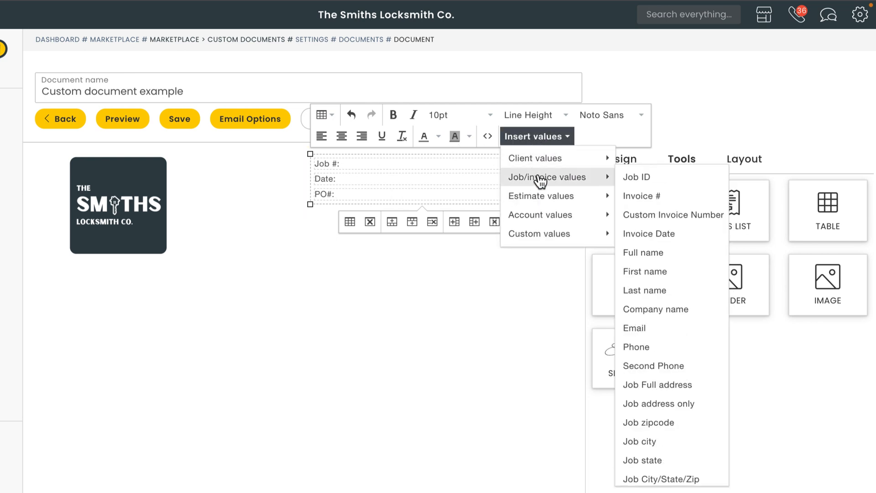
pyautogui.click(637, 177)
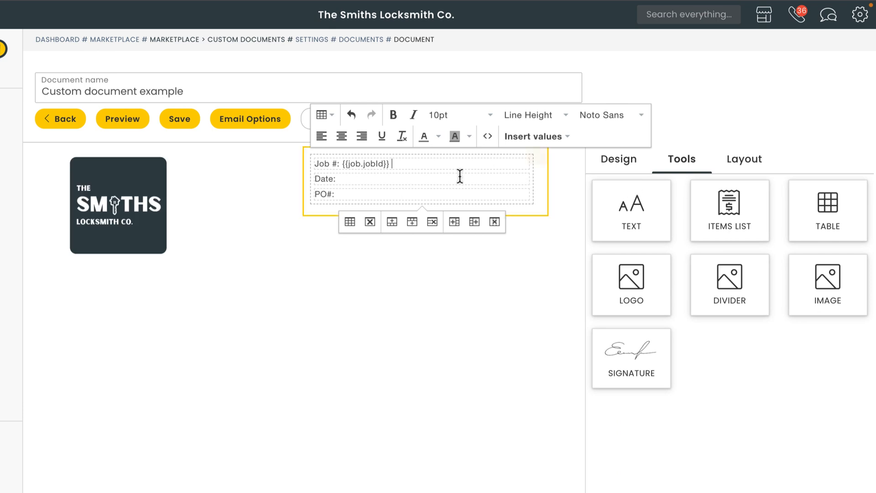
# Step: Fill the Date row with the Job date value and the PO# row with the custom PO Num value
pyautogui.click(532, 137)
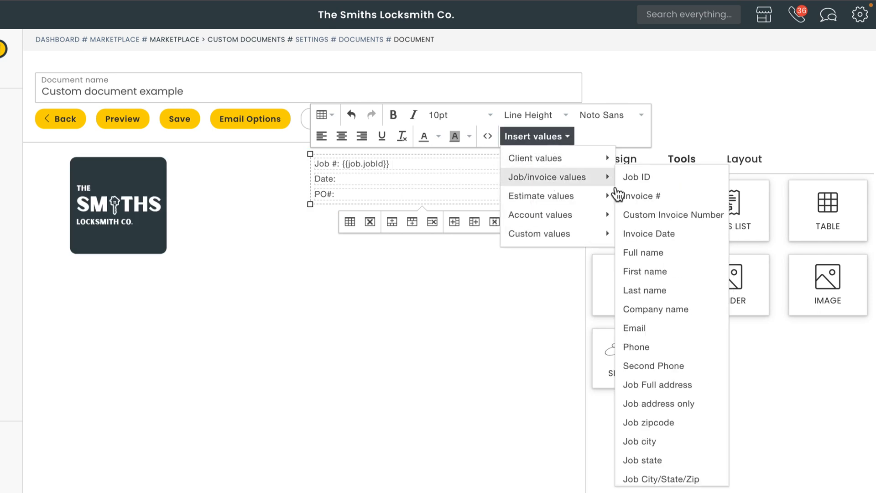
pyautogui.scroll(-3)
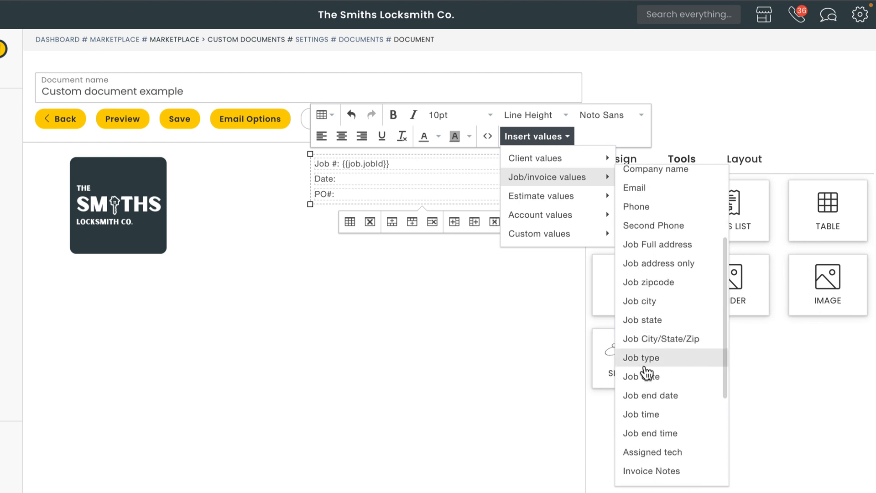
pyautogui.click(641, 376)
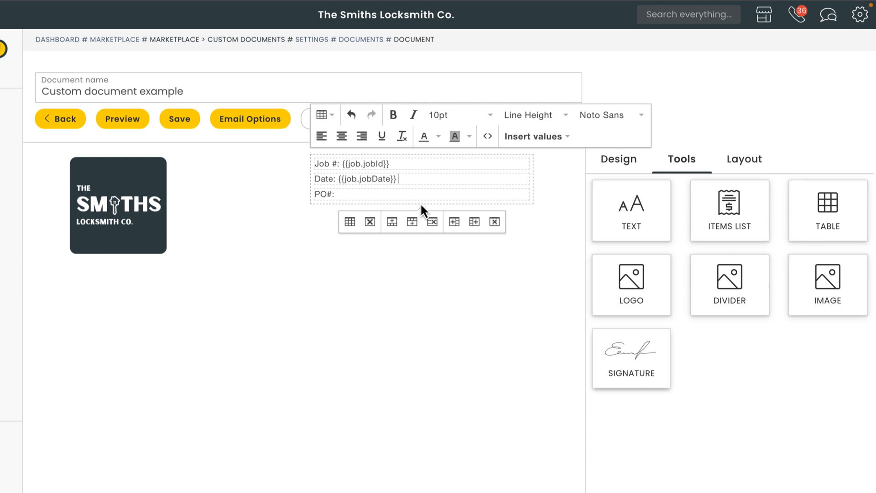
pyautogui.moveTo(410, 197)
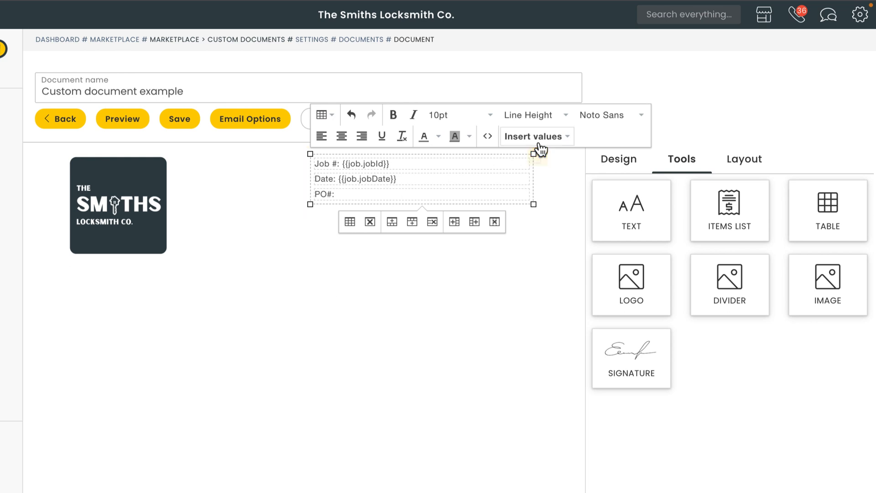
pyautogui.click(535, 136)
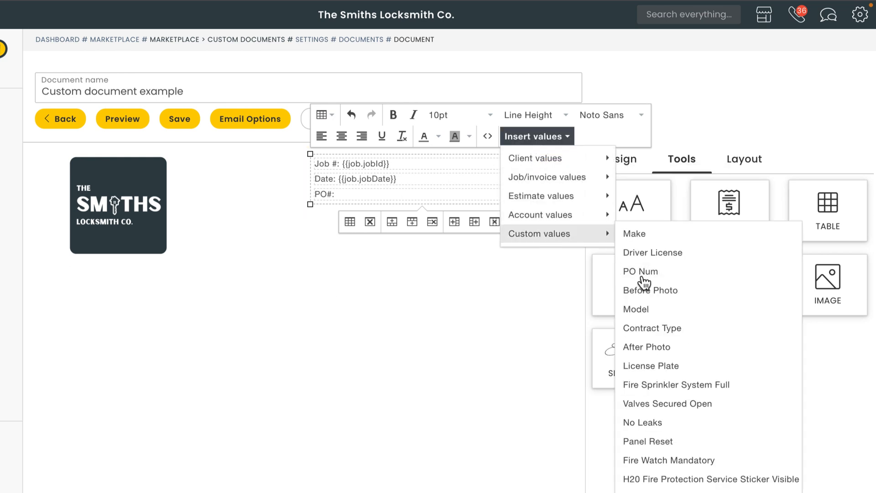
pyautogui.click(641, 272)
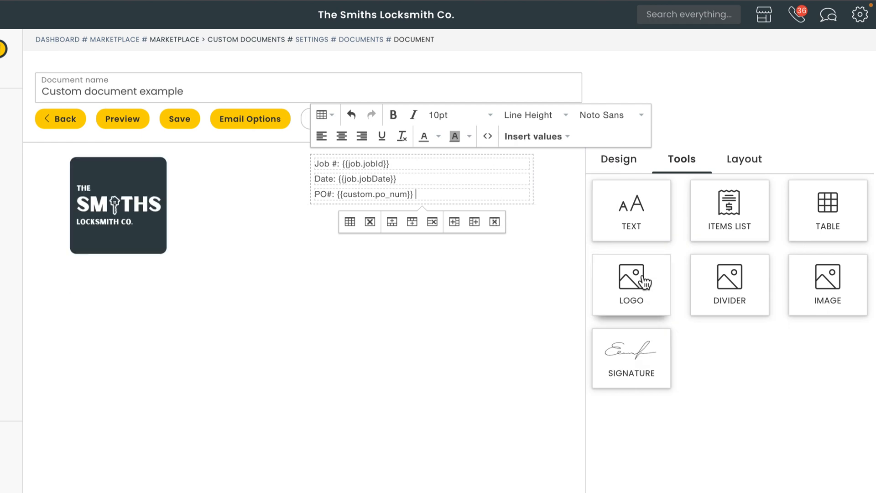
pyautogui.click(745, 159)
pyautogui.write('Office:')
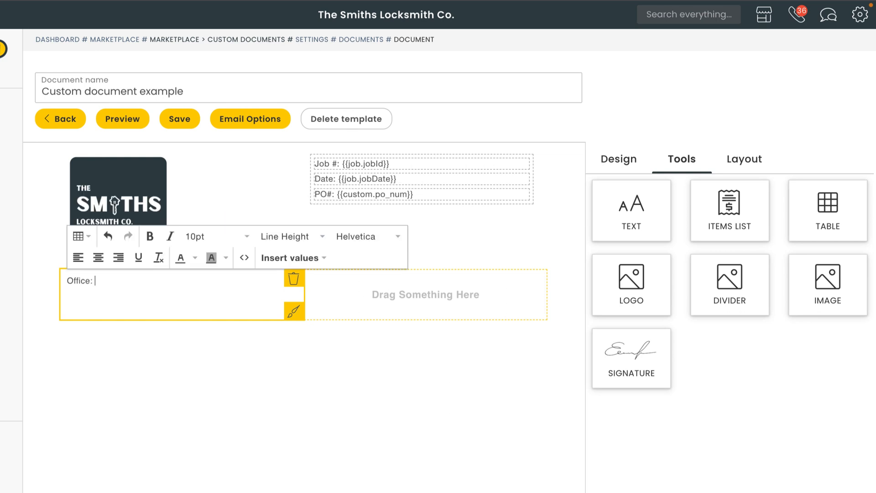
# Step: Give Office the My company phone value and 'Contract type:' the custom Contract Type value, then add a full-width row
pyautogui.click(290, 257)
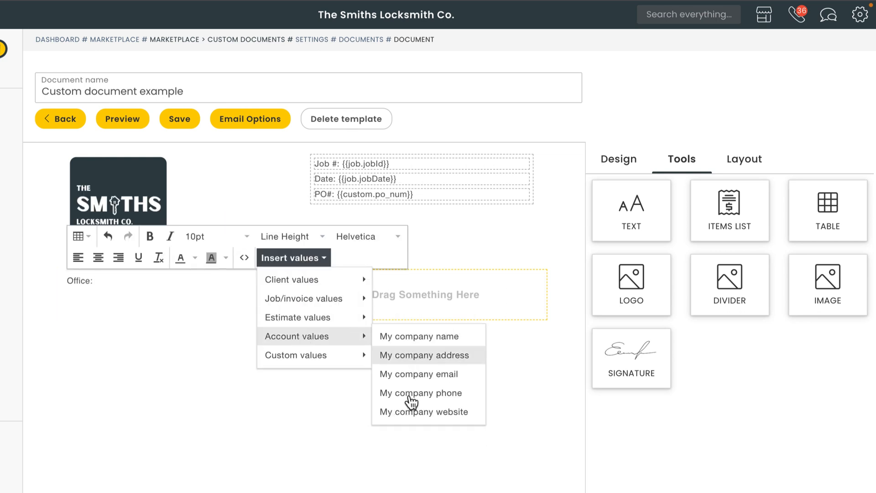
pyautogui.click(419, 393)
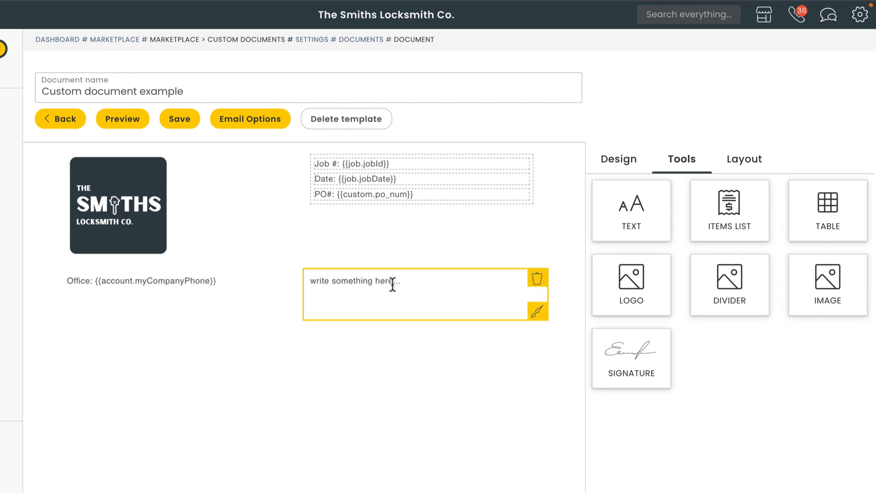
pyautogui.write('Contract type:')
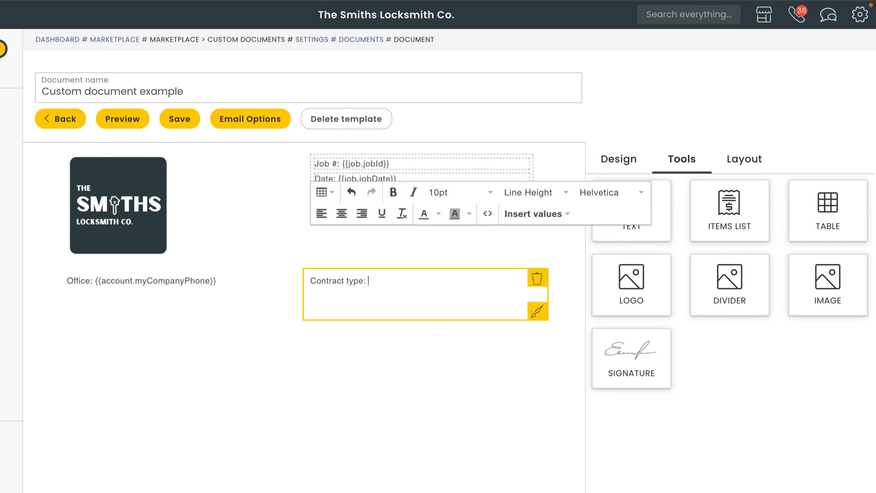
pyautogui.click(531, 213)
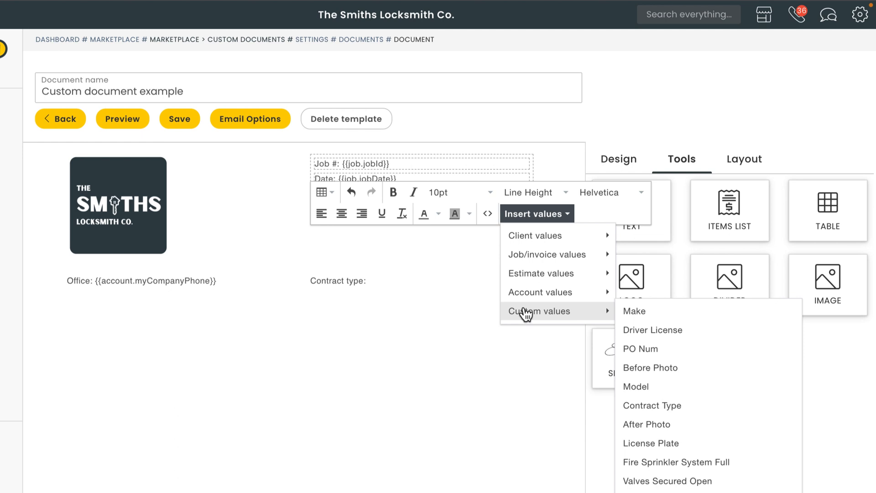
pyautogui.click(651, 405)
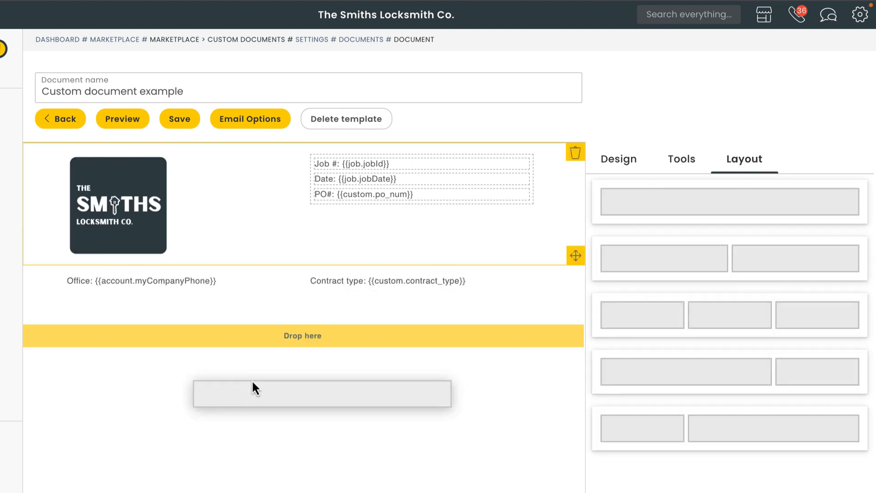
pyautogui.click(682, 158)
pyautogui.write('CLIENT INFO')
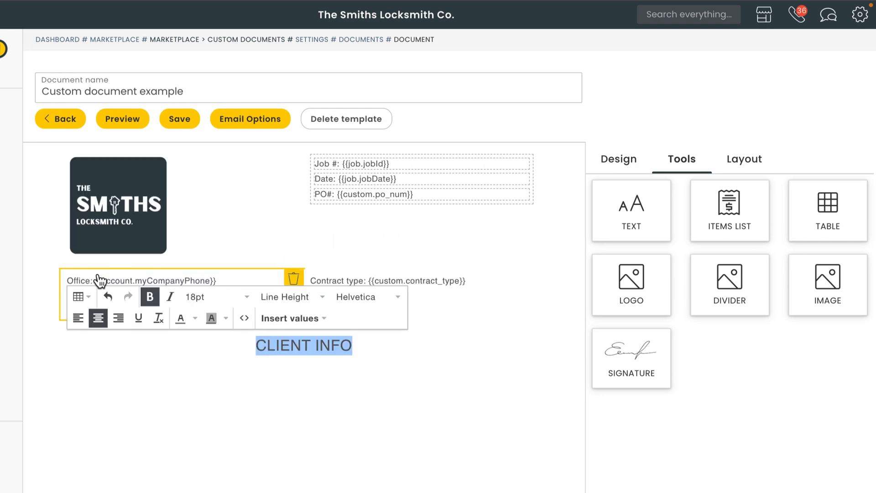
# Step: Add the new row that will hold the CLIENT INFO heading, client table and checklist
pyautogui.click(745, 159)
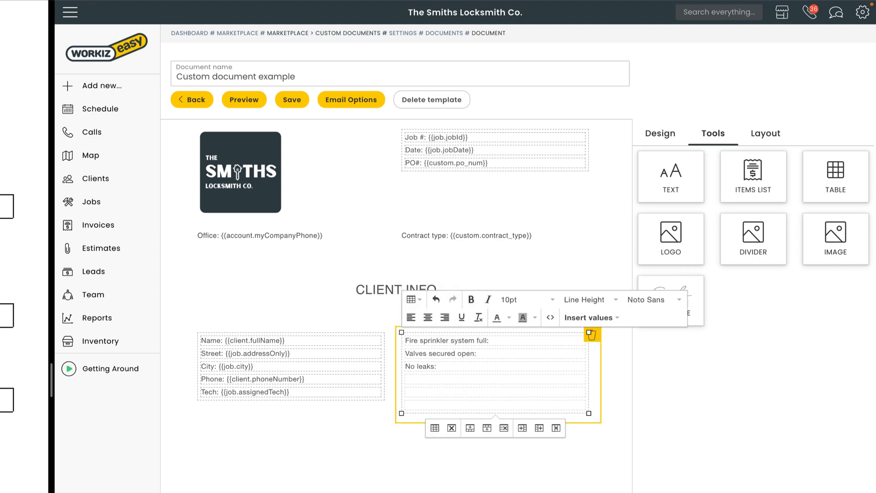
# Step: Insert the matching custom value into the checklist row, then go to a job's details page
pyautogui.click(591, 317)
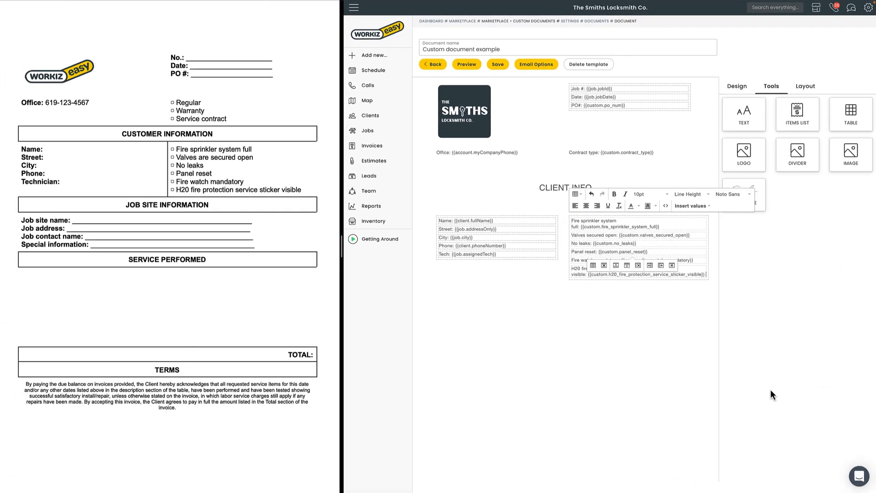
pyautogui.click(736, 86)
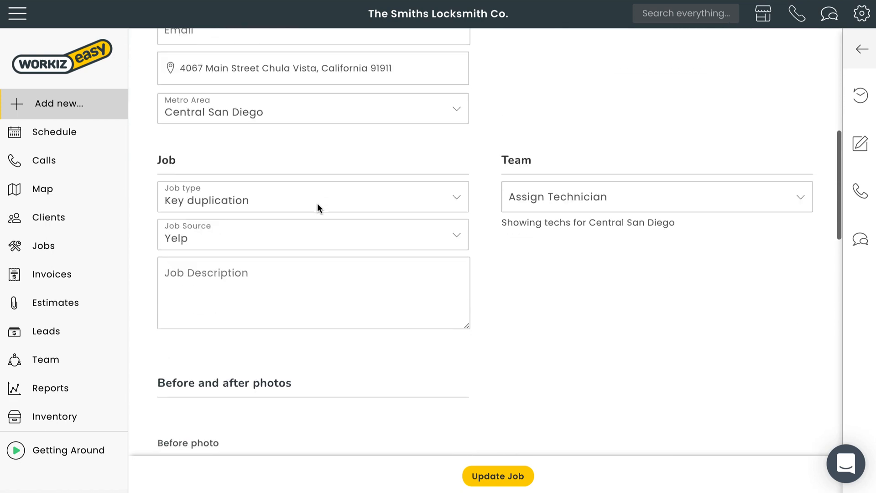
# Step: From Job #2500's Files tab generate the custom document and review its filled customer, checklist and service details
pyautogui.scroll(-3)
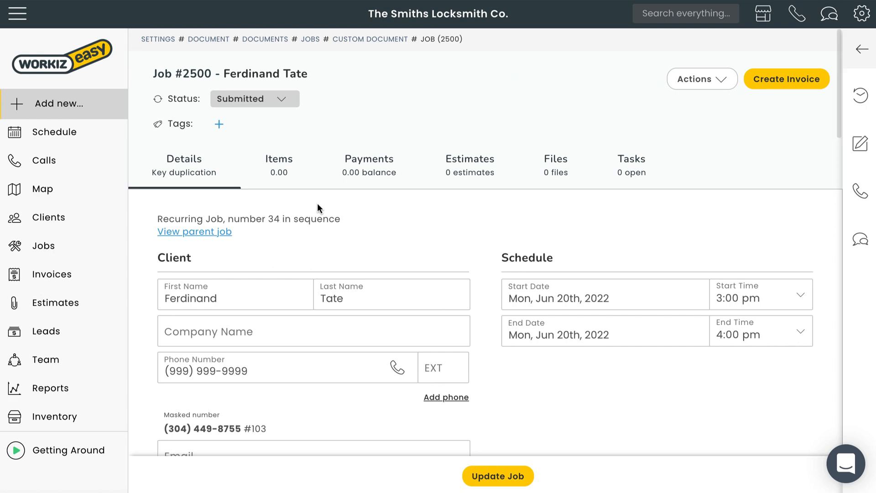
pyautogui.click(555, 165)
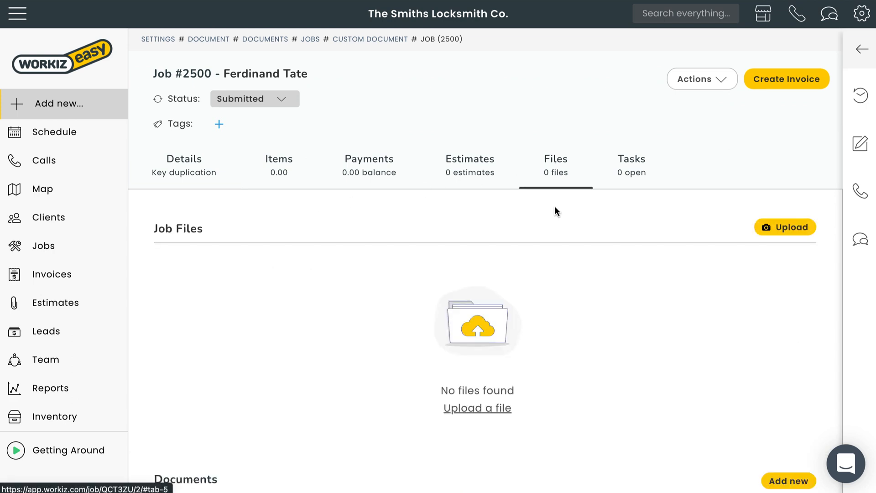
pyautogui.scroll(-3)
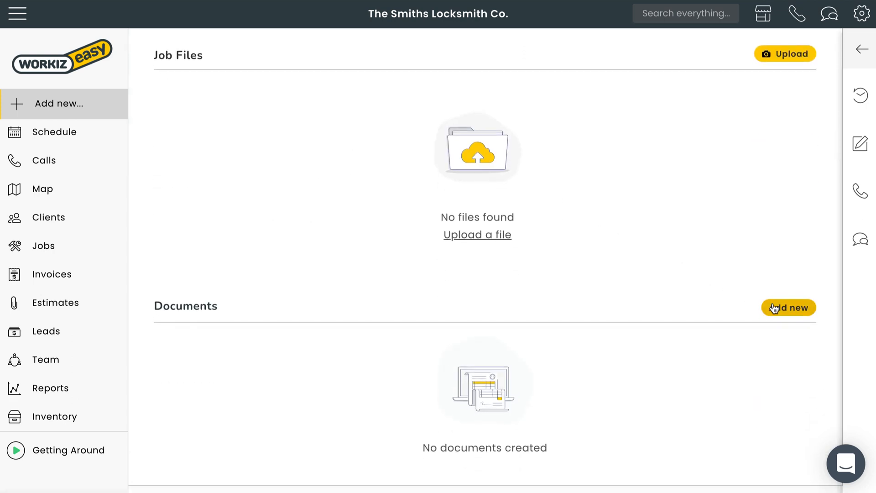
pyautogui.click(789, 307)
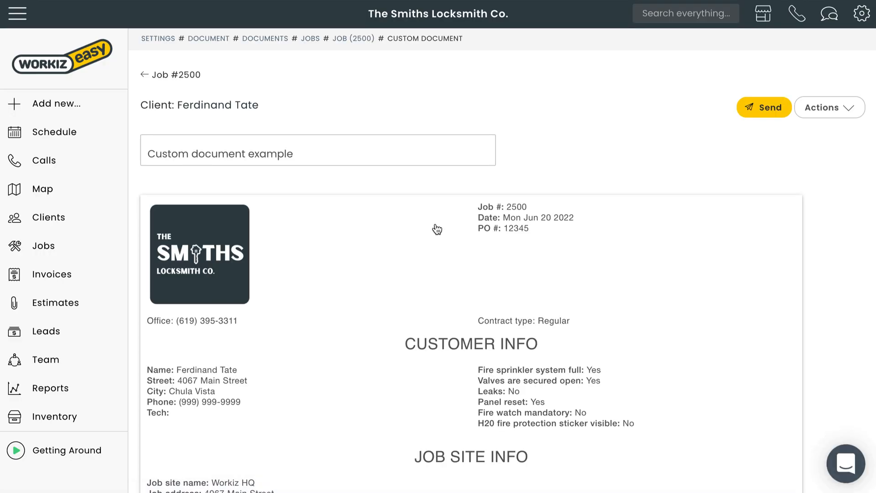
pyautogui.scroll(-3)
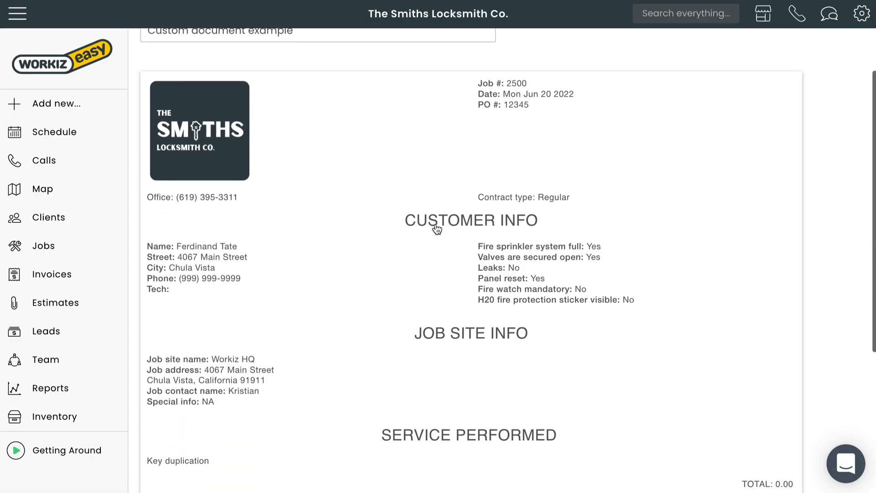
pyautogui.scroll(-3)
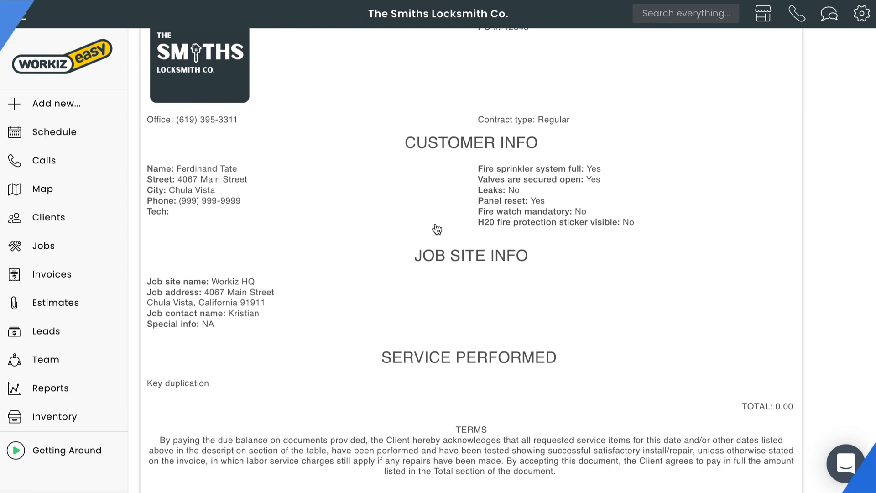